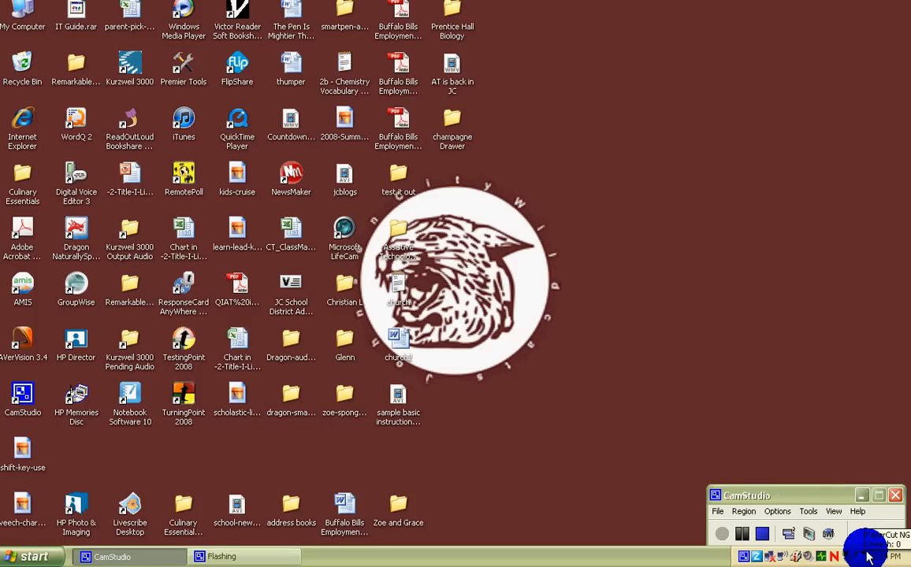
mouse_move(336, 473)
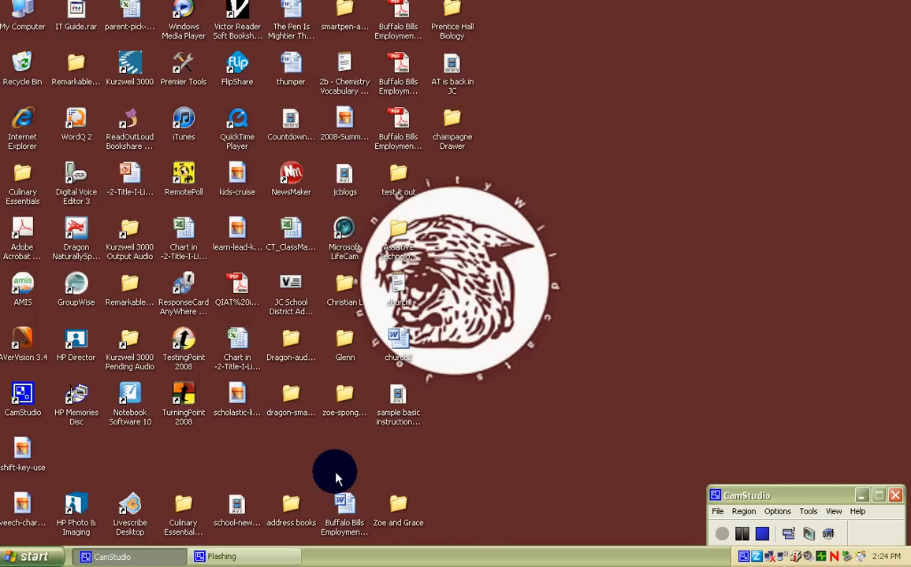
mouse_move(35, 556)
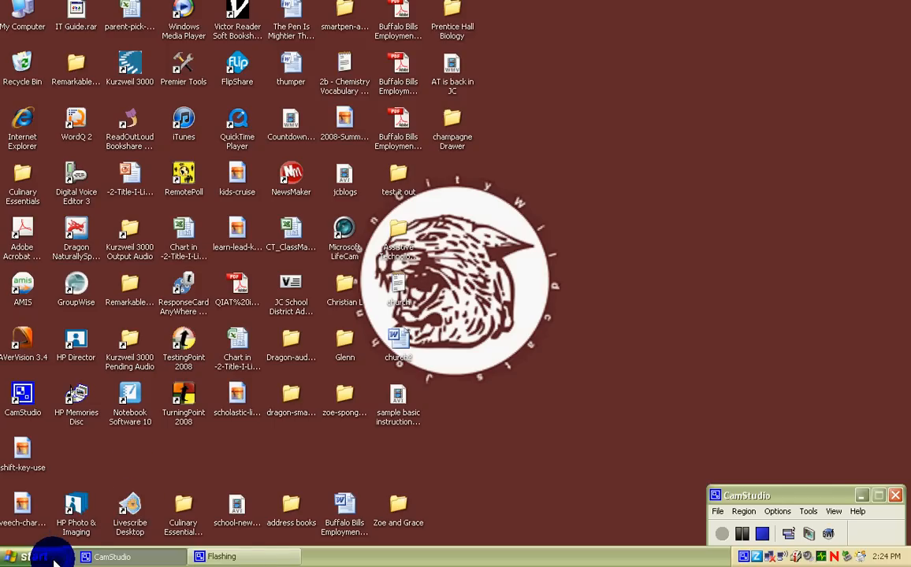
Launch Livescribe Desktop from the Start menu's All Programs list.
left_click(33, 556)
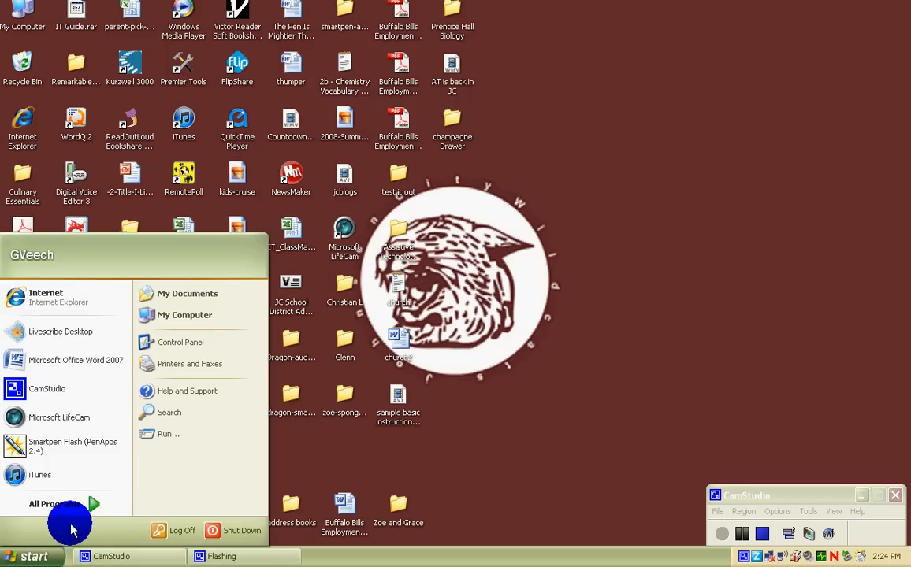
left_click(53, 504)
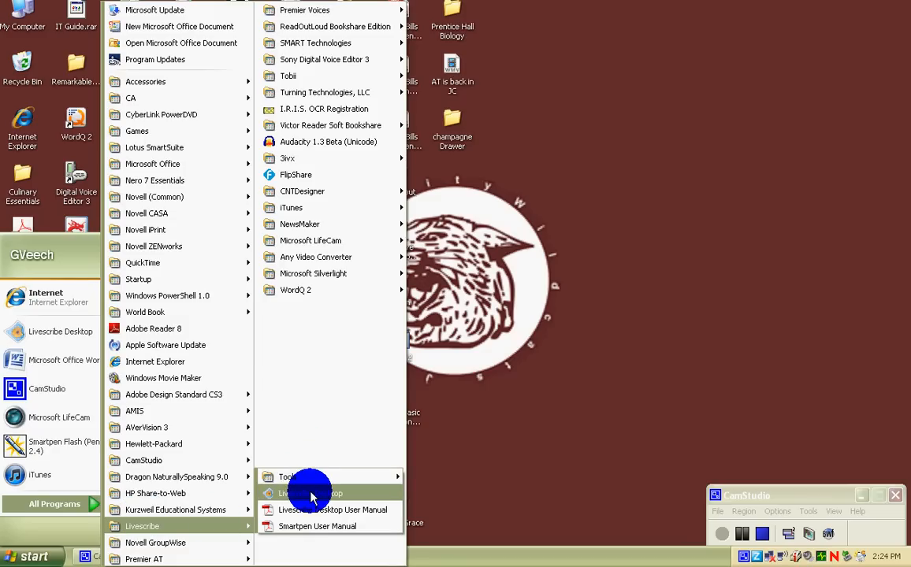
left_click(308, 491)
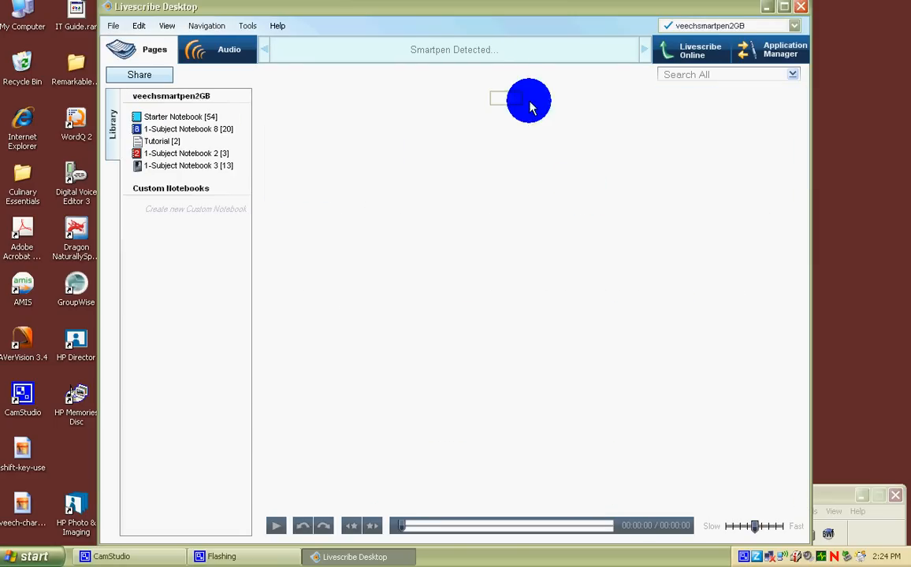
Select 1-Subject Notebook 3 in the library so its page thumbnails appear during transfer.
left_click(187, 165)
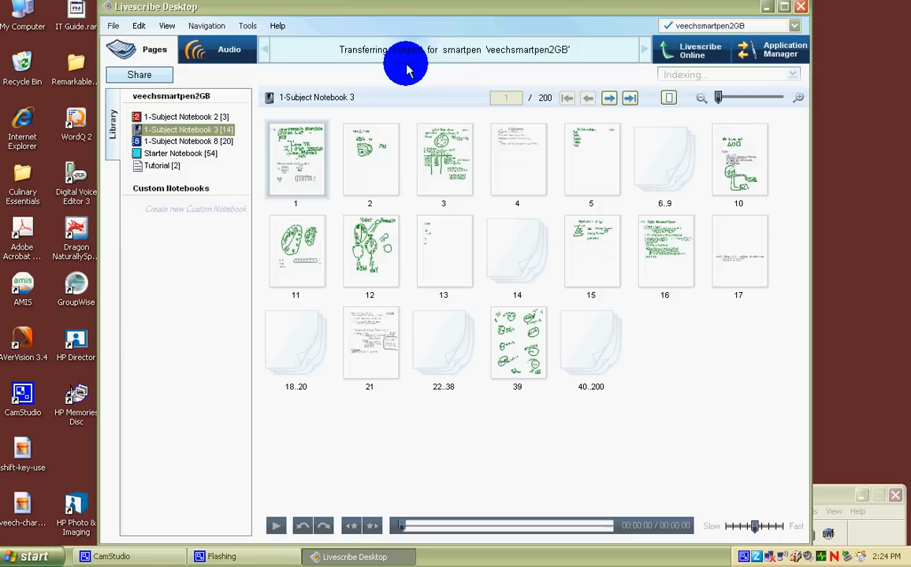
mouse_move(490, 66)
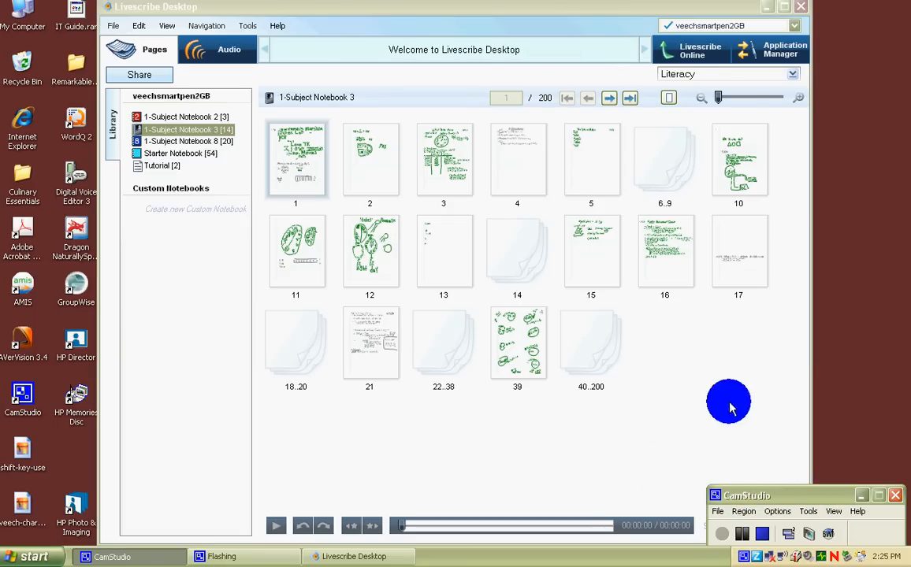
mouse_move(364, 22)
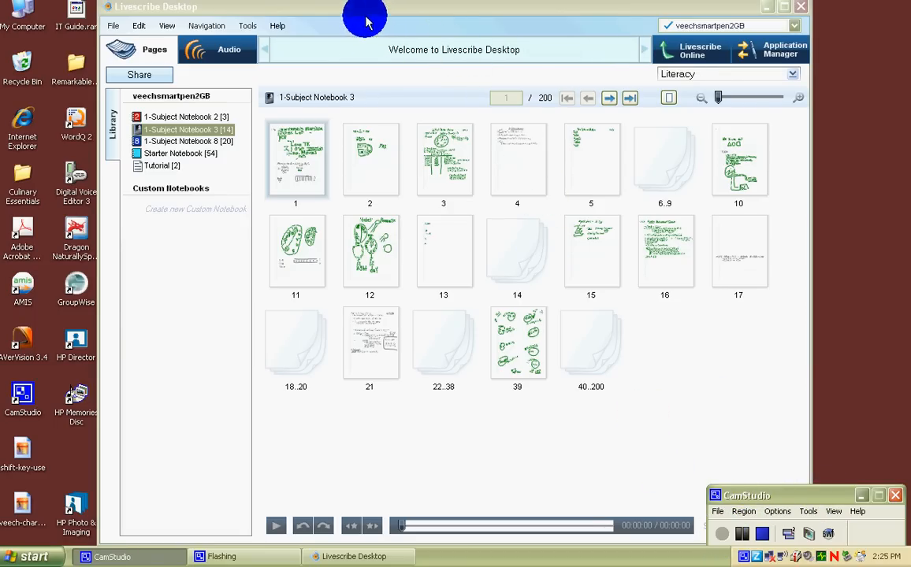
mouse_move(607, 34)
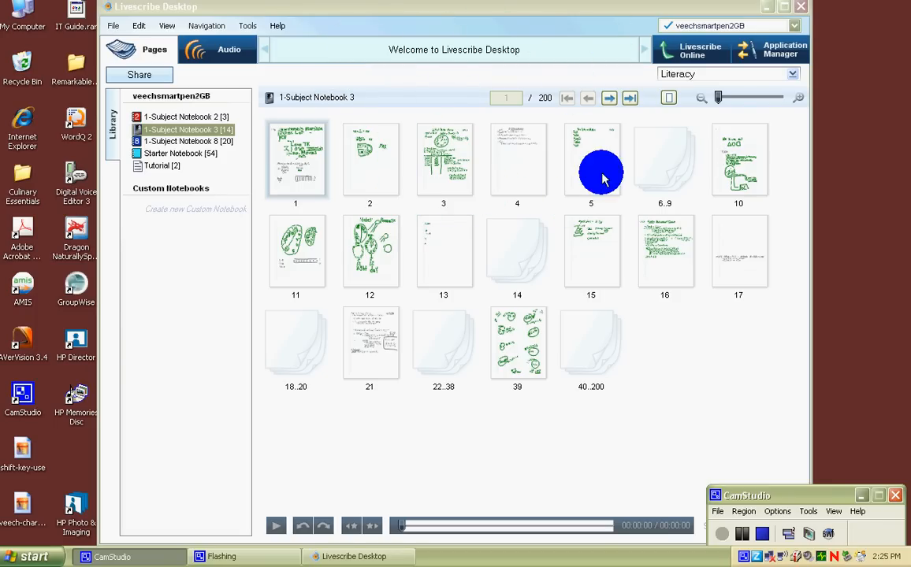
mouse_move(591, 330)
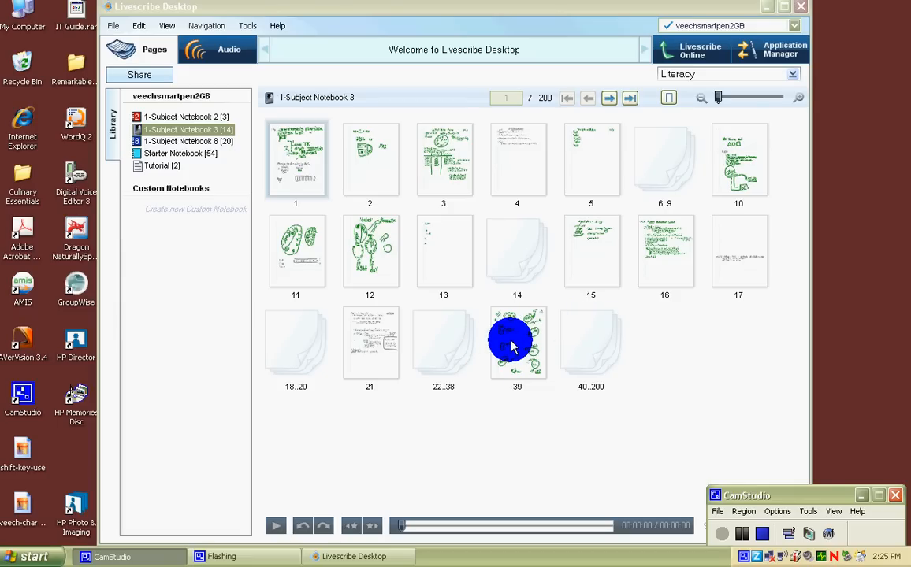
mouse_move(651, 341)
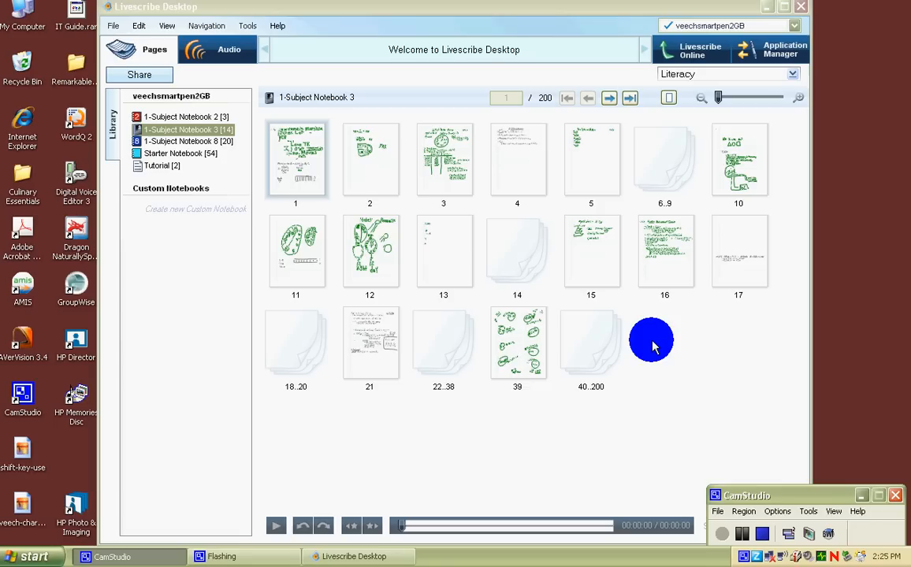